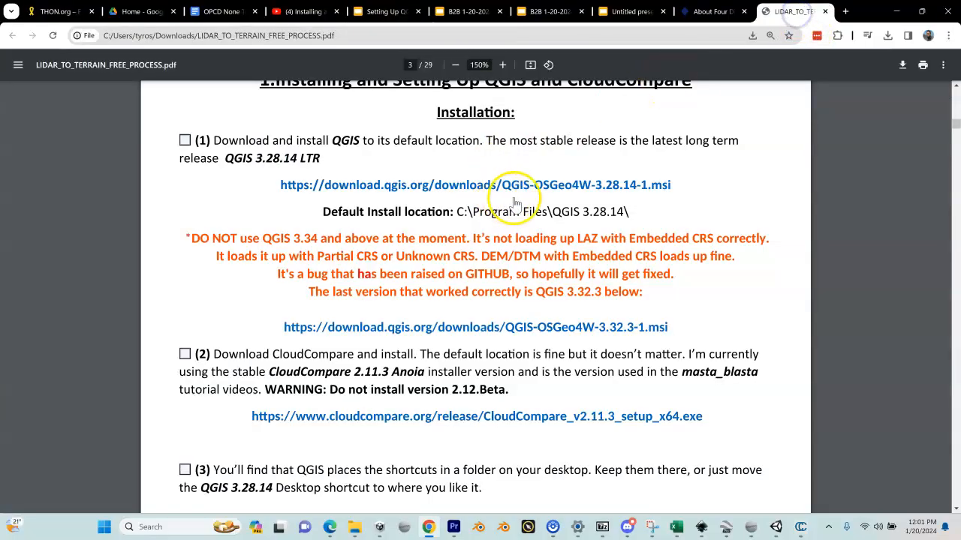
{"action": "mouse_move", "coordinate": [523, 200]}
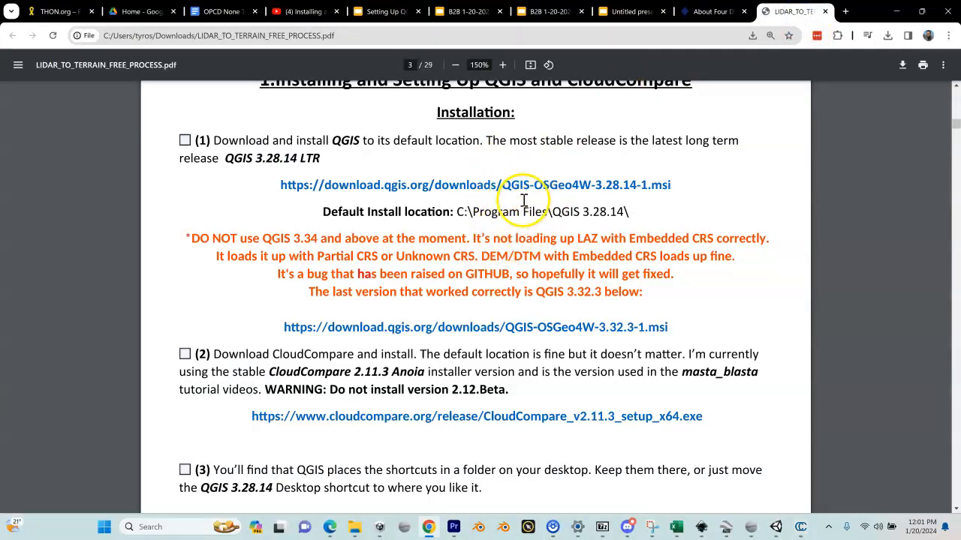
{"action": "mouse_move", "coordinate": [518, 453]}
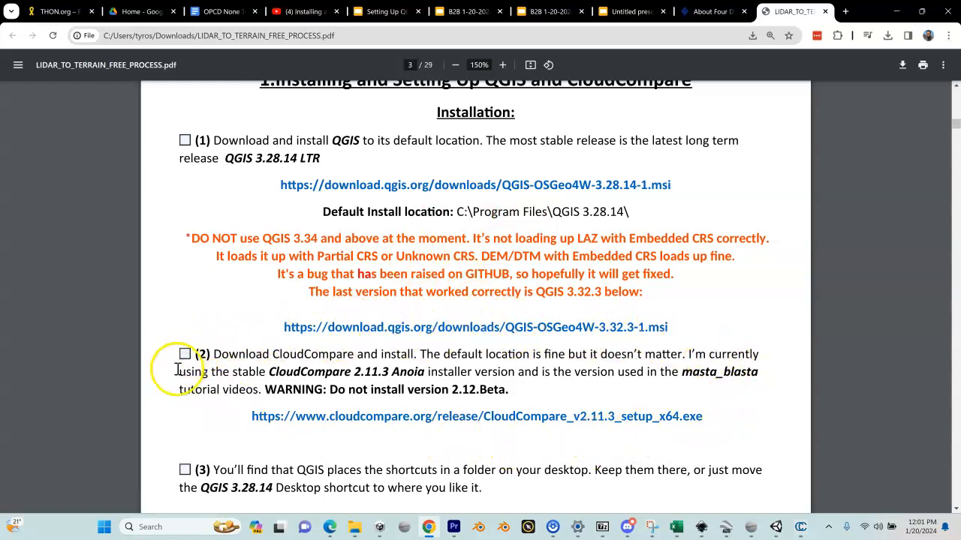
{"action": "mouse_move", "coordinate": [600, 349]}
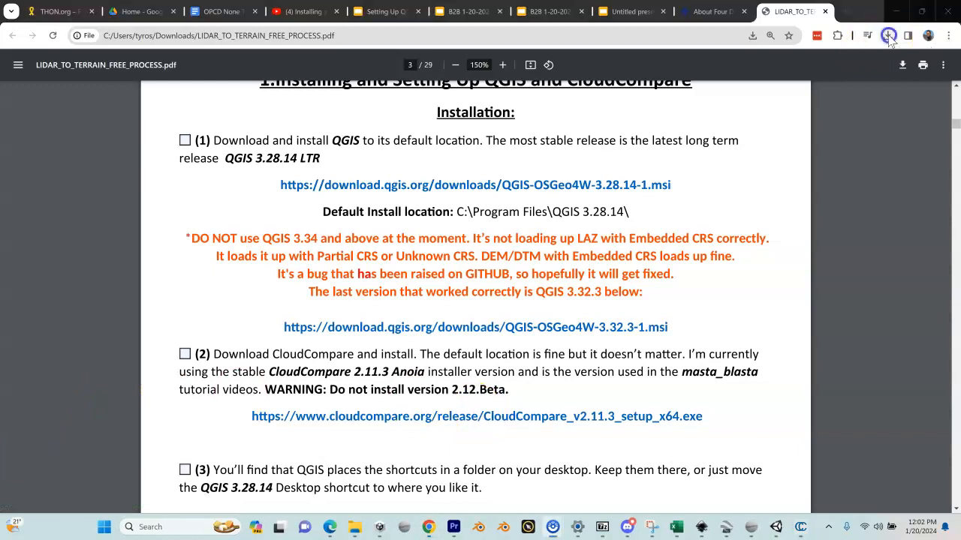
Show the CloudCompare 2.11.3 installer in Downloads and select the 144 MB .exe
{"action": "left_click", "coordinate": [888, 35]}
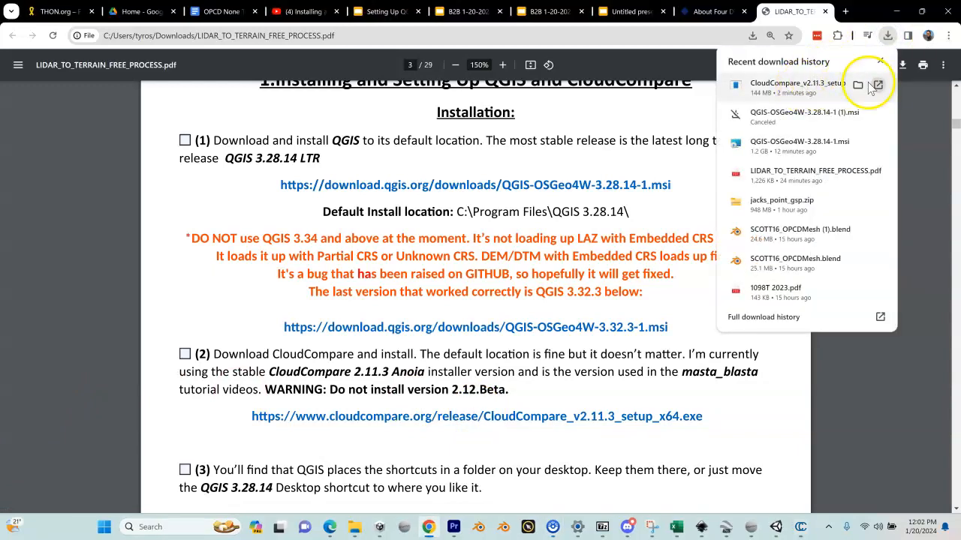
{"action": "left_click", "coordinate": [856, 85]}
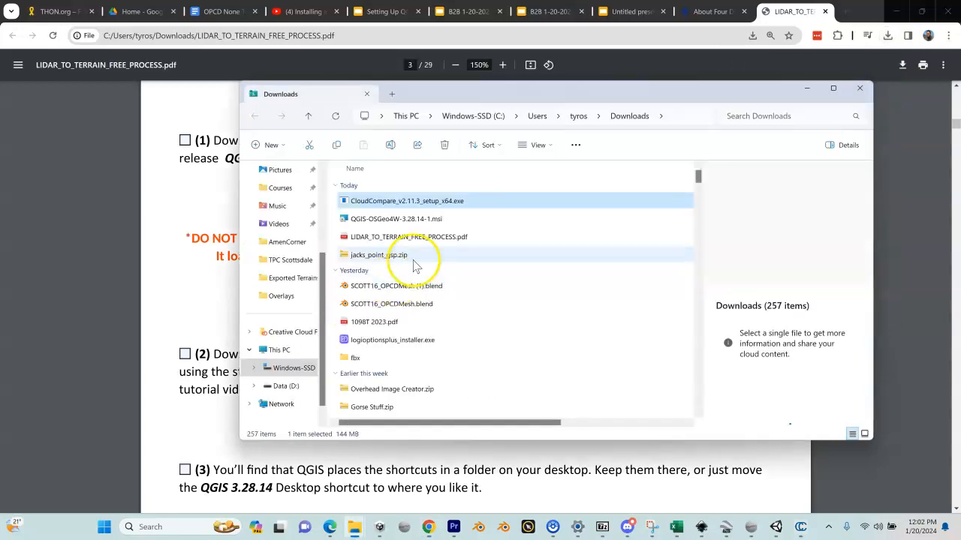
{"action": "left_click", "coordinate": [427, 200]}
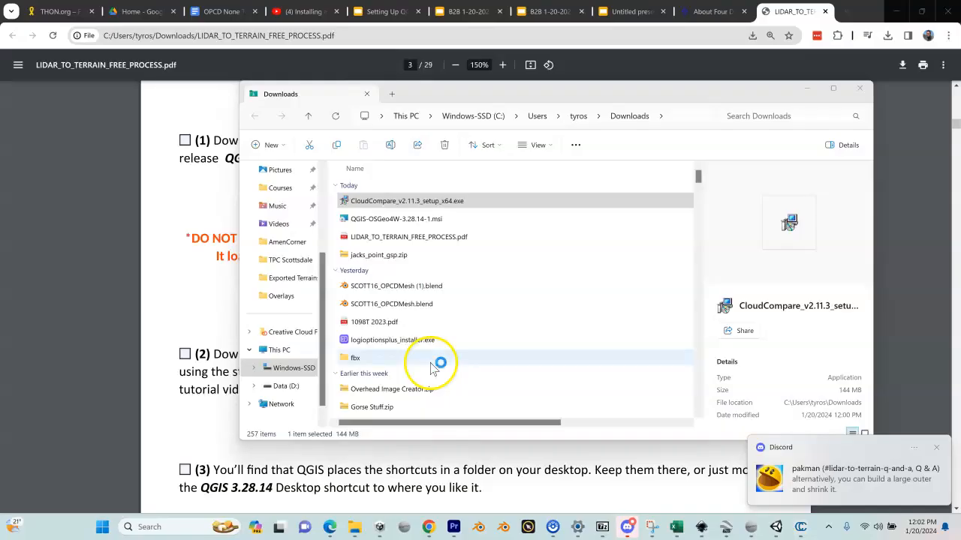
Launch CloudCompare_v2.11.3_setup_x64.exe, keep the desktop shortcut, and start installing
{"action": "double_click", "coordinate": [399, 200]}
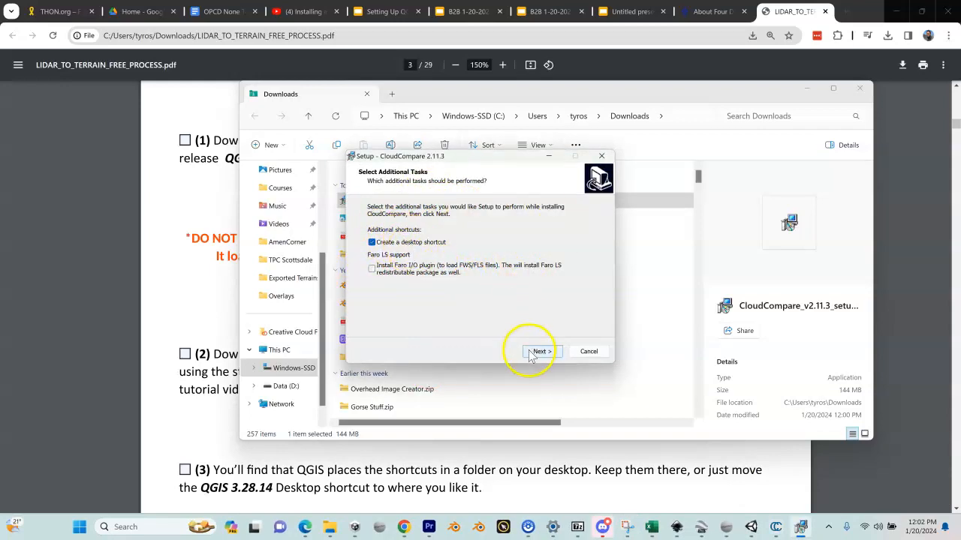
{"action": "left_click", "coordinate": [538, 351]}
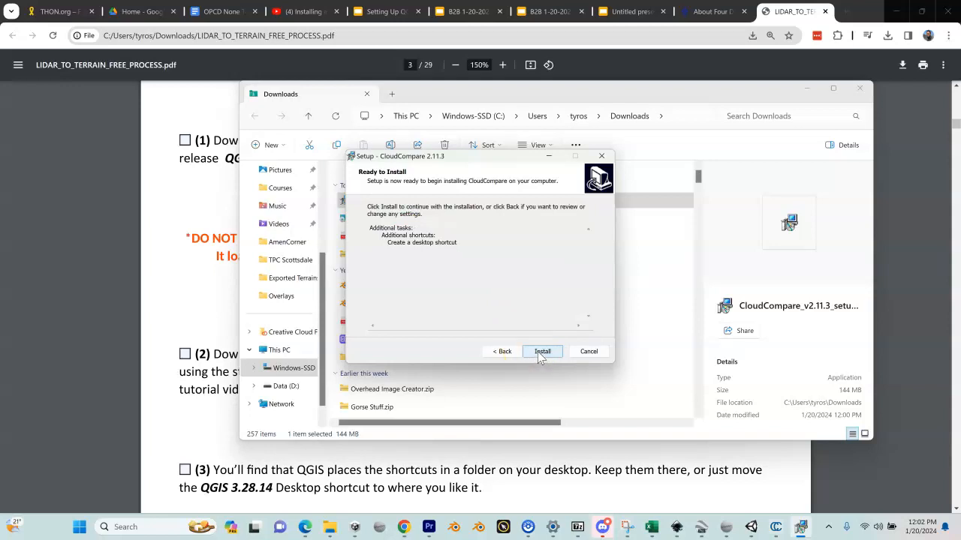
{"action": "left_click", "coordinate": [541, 351]}
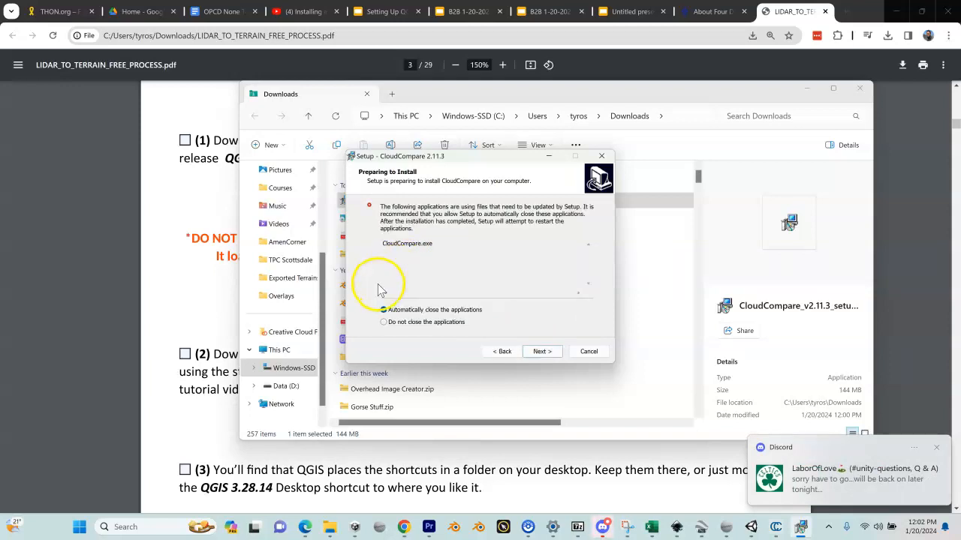
{"action": "left_click", "coordinate": [383, 309]}
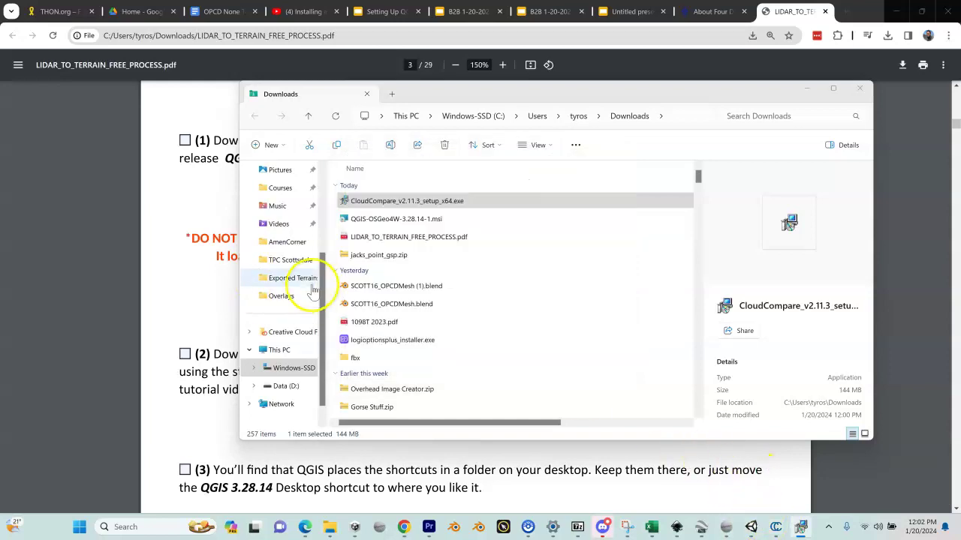
{"action": "mouse_move", "coordinate": [801, 528]}
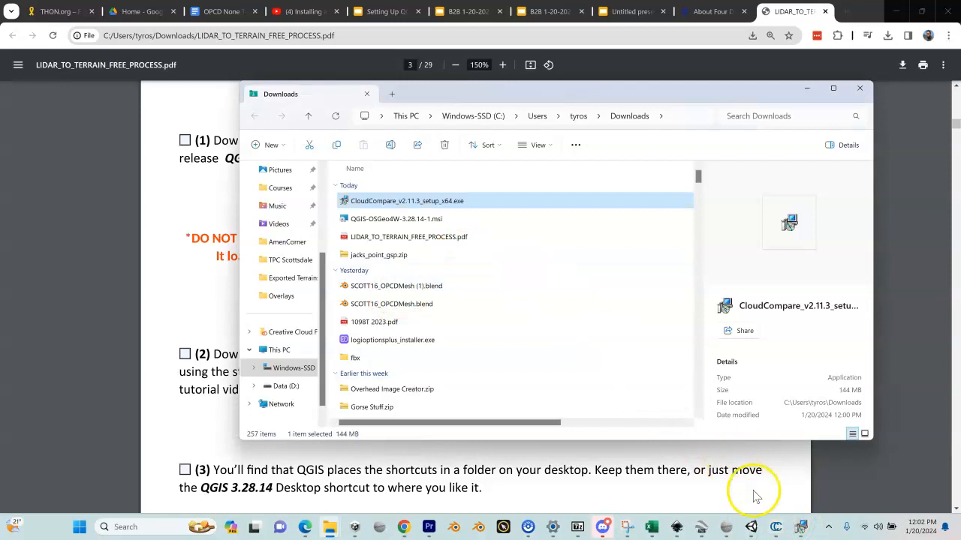
Return to the installer's Preparing to Install page, which asks to close CloudCompare.exe
{"action": "double_click", "coordinate": [406, 201]}
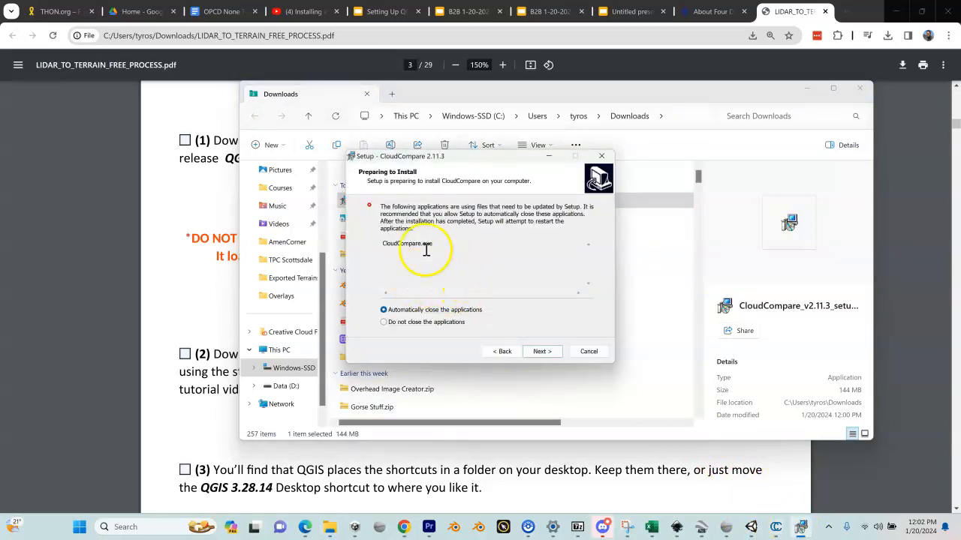